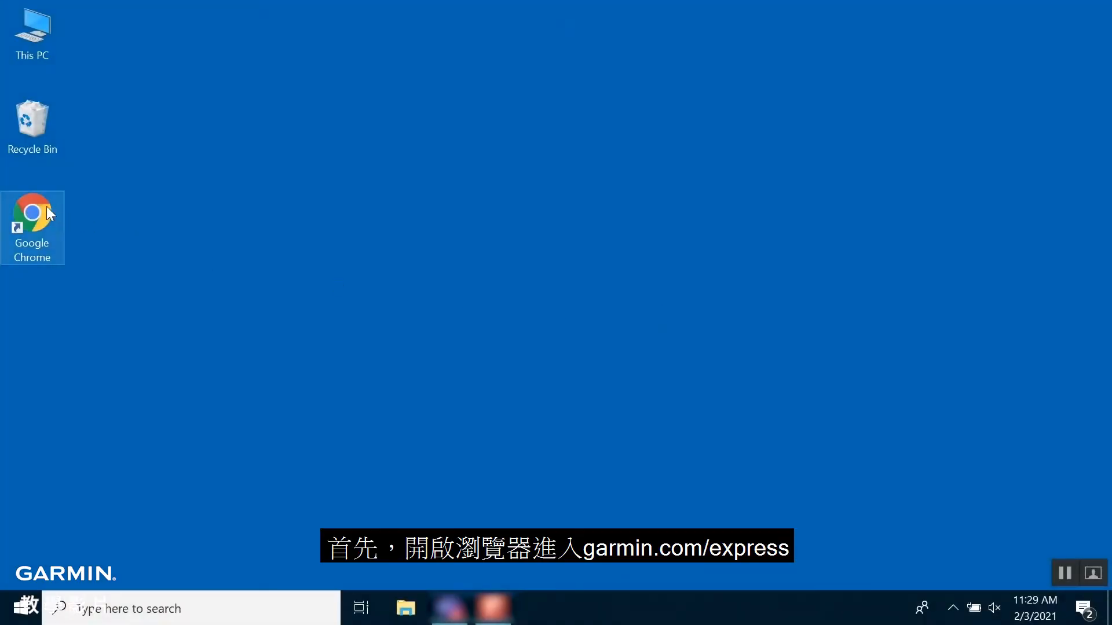
- Launch Chrome and go to garmin.com/express
double_click(32, 213)
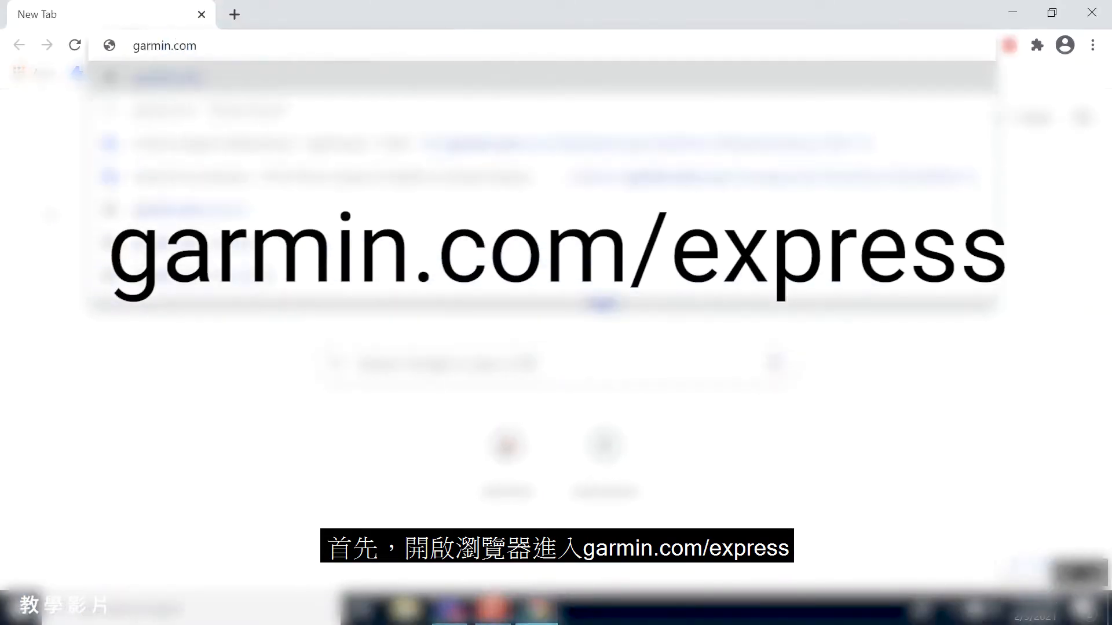
key(Return)
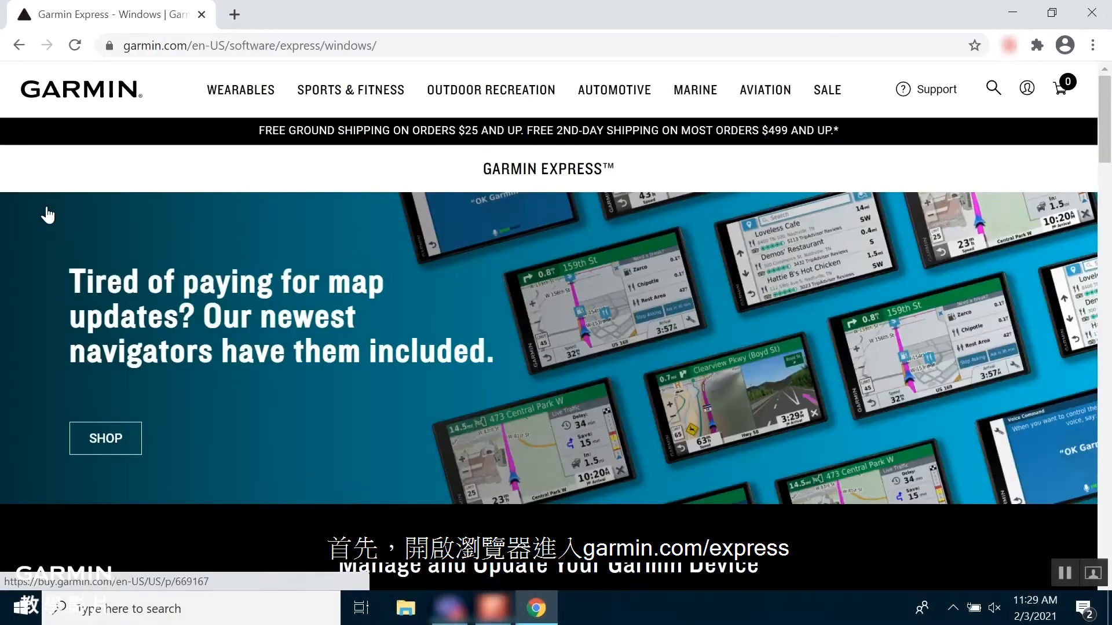
- Scroll to 'Manage and Update Your Garmin Device' and download Garmin Express for Windows
scroll(down, 3)
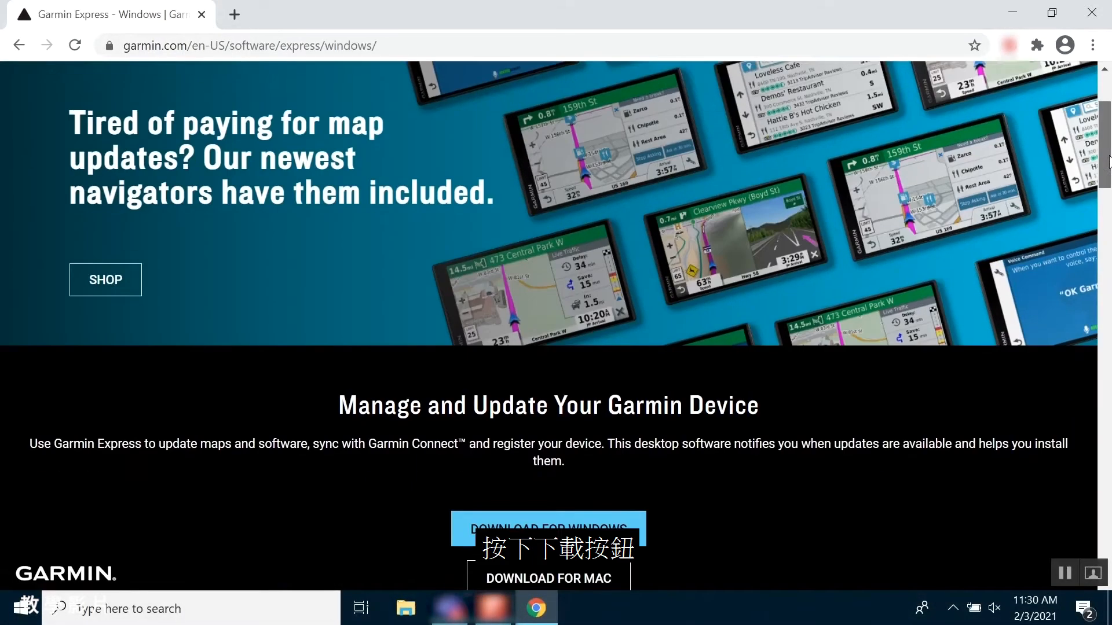
scroll(down, 3)
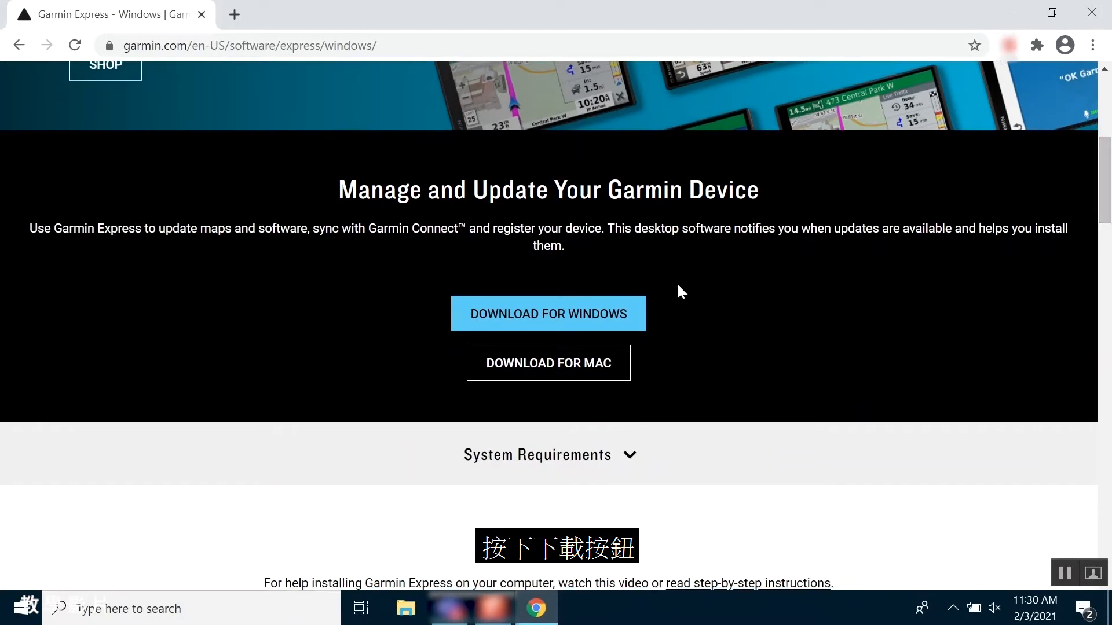
click(548, 313)
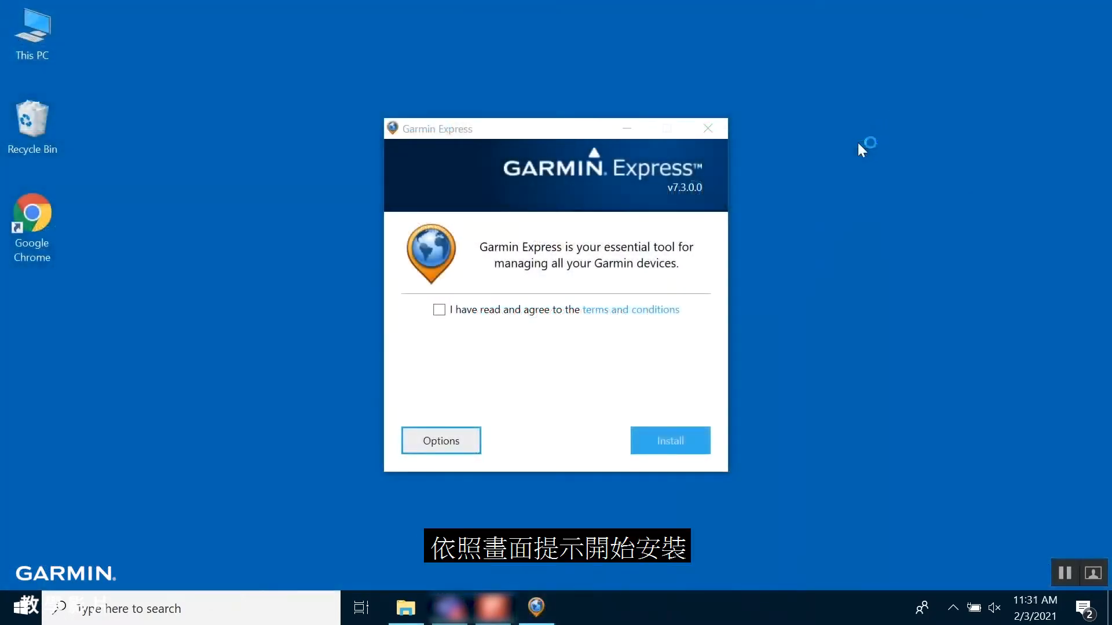
- Accept the terms, install Garmin Express, and launch the installed app
click(439, 310)
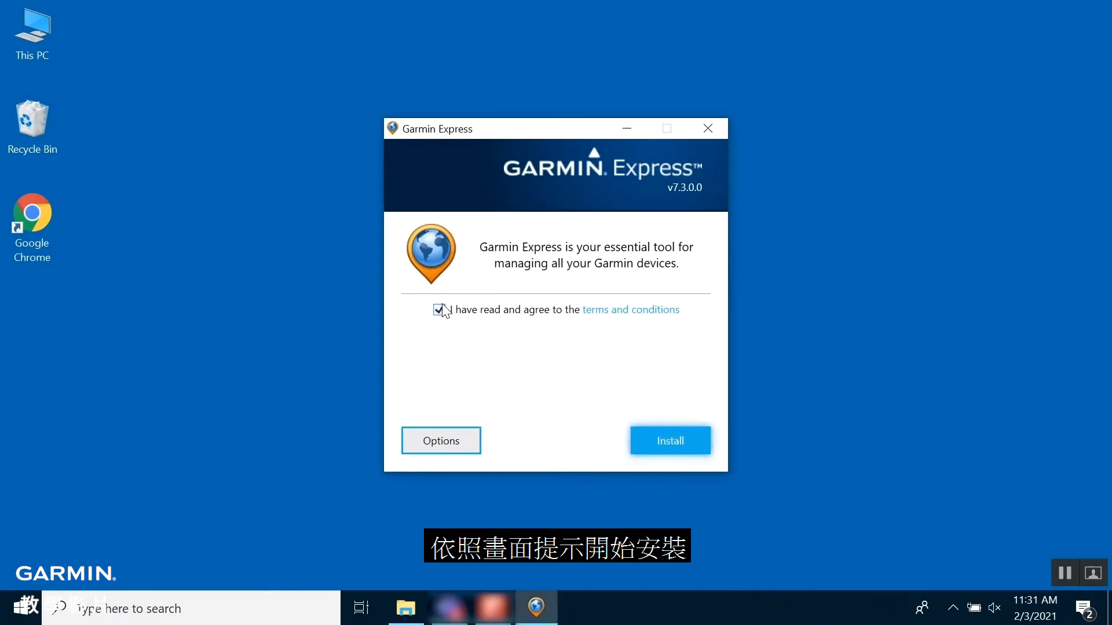
click(669, 440)
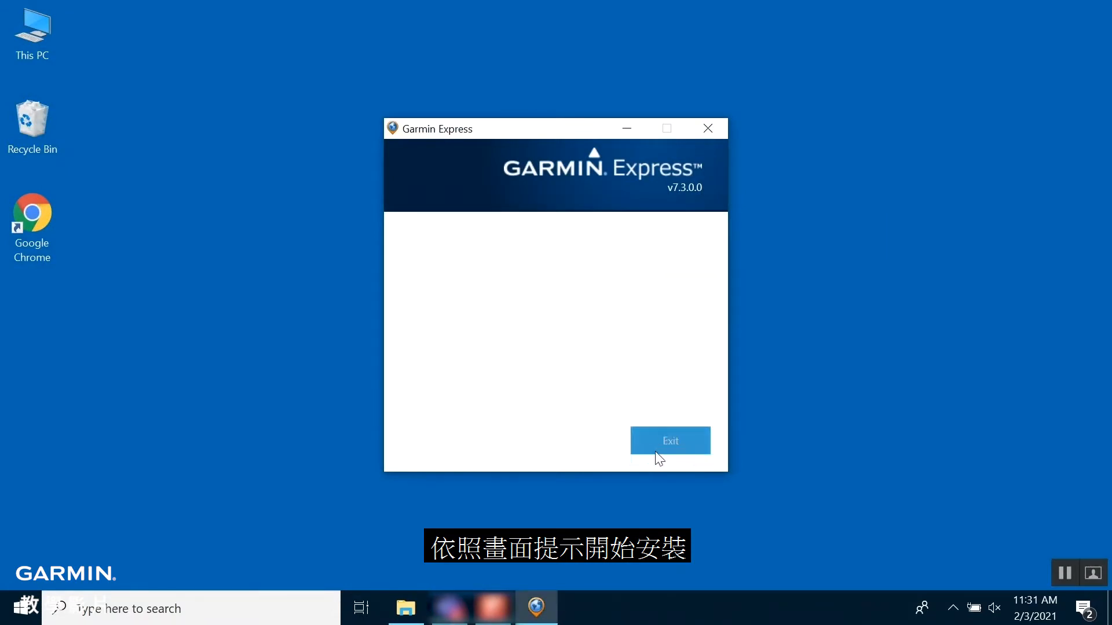
click(669, 440)
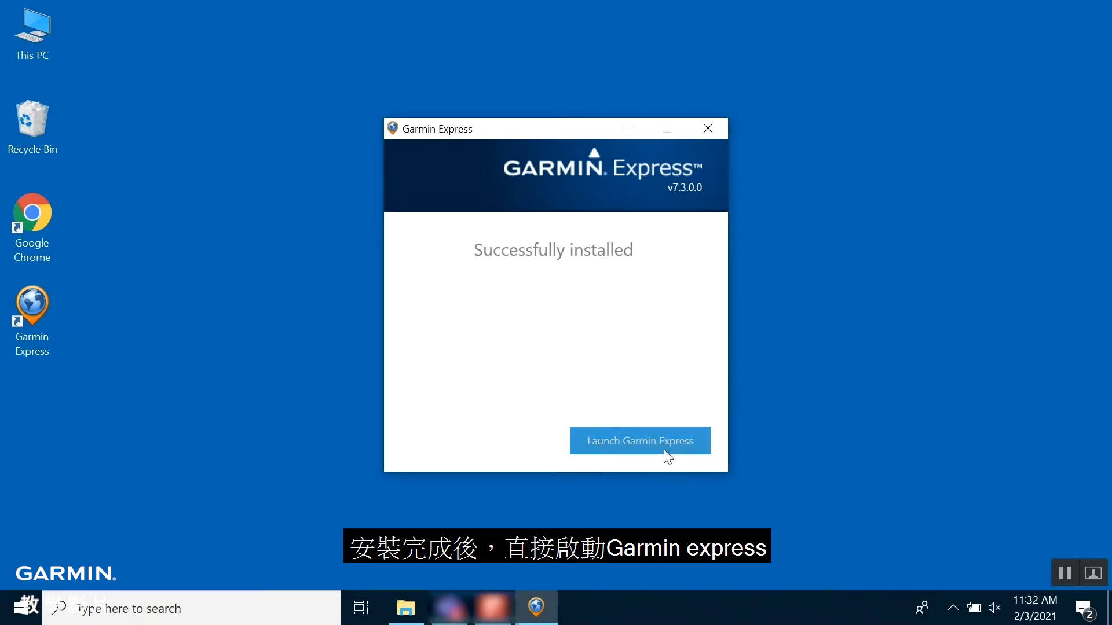
click(639, 440)
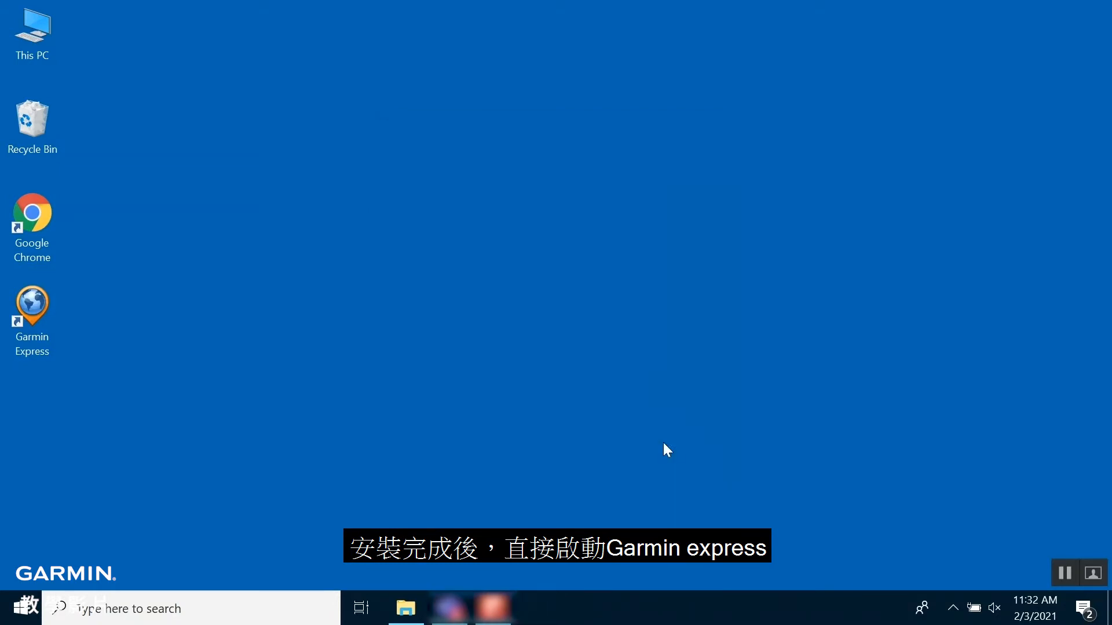
double_click(32, 312)
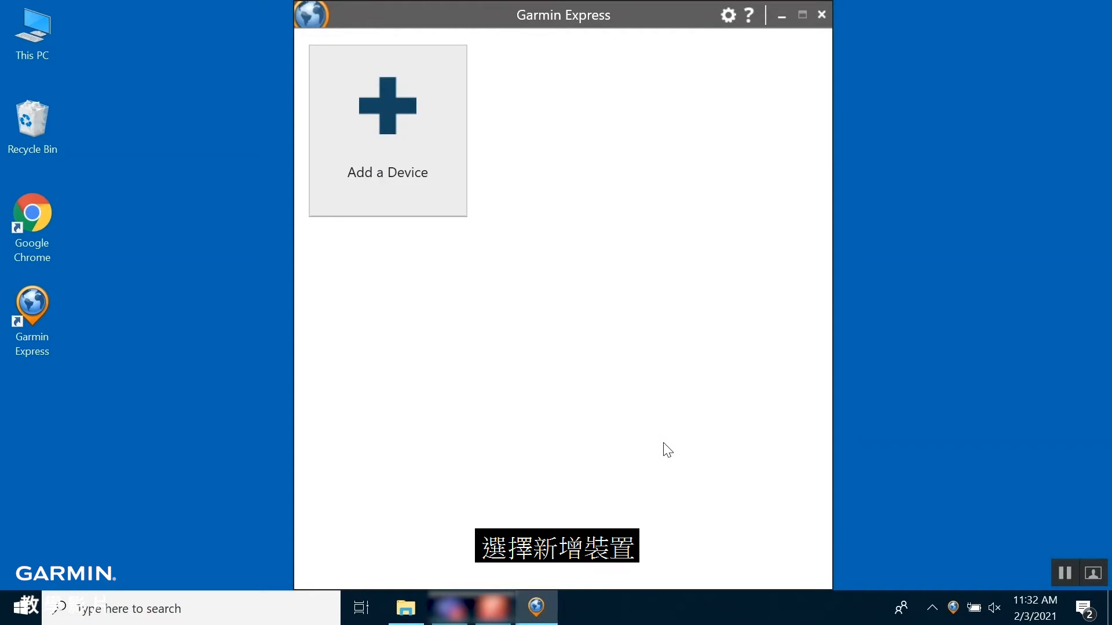
- Start Add a Device and open the marine devices Sign In form
click(388, 130)
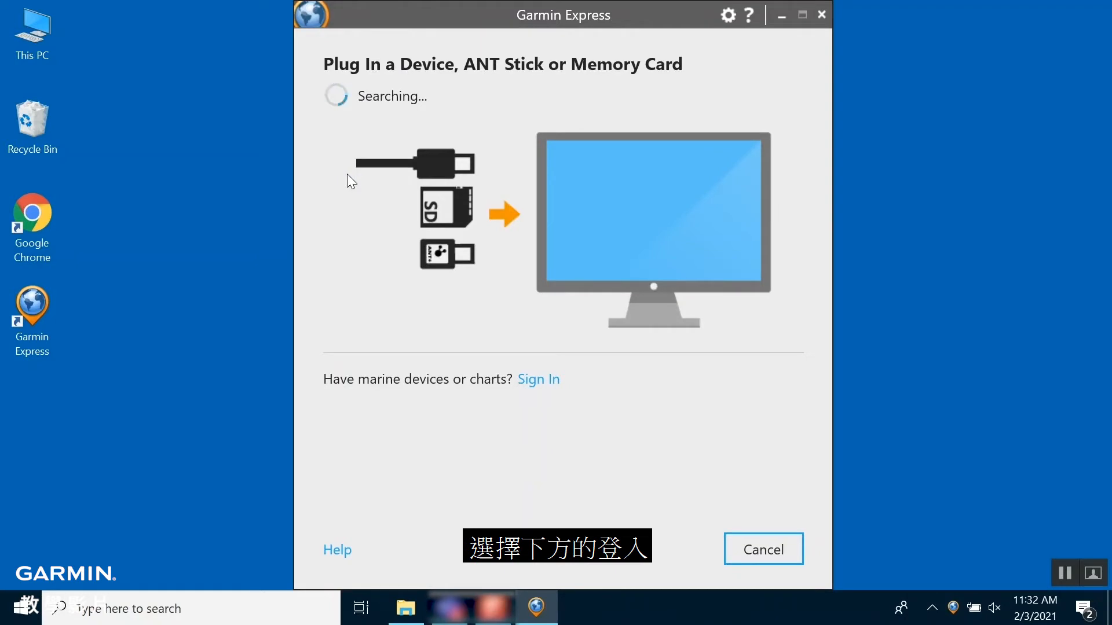
click(537, 380)
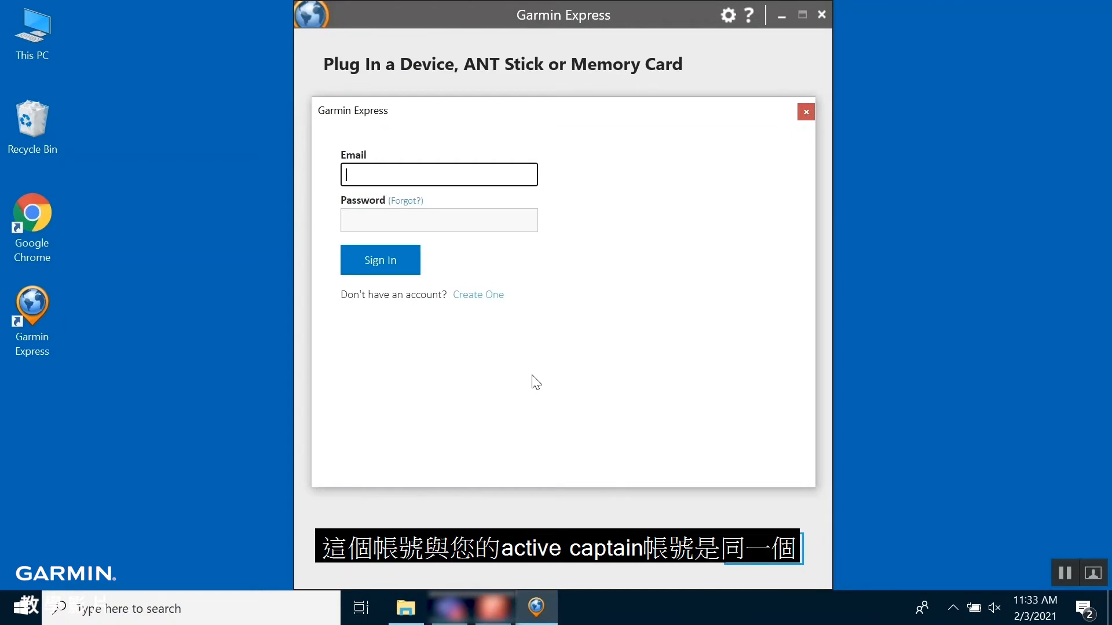
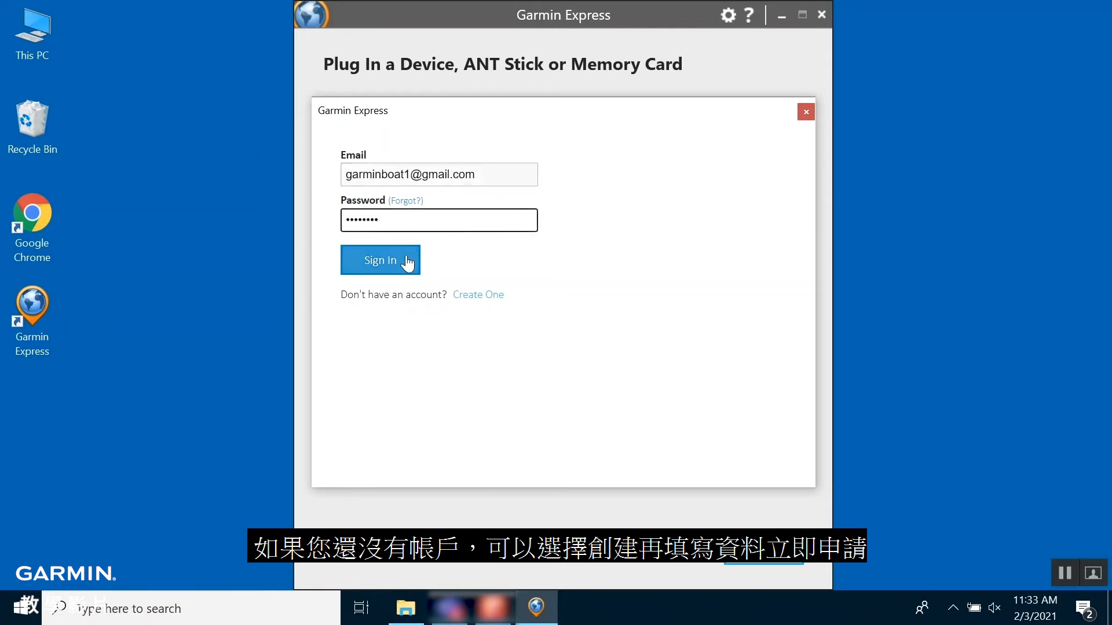
- Sign in with the Garmin account email and password
click(380, 259)
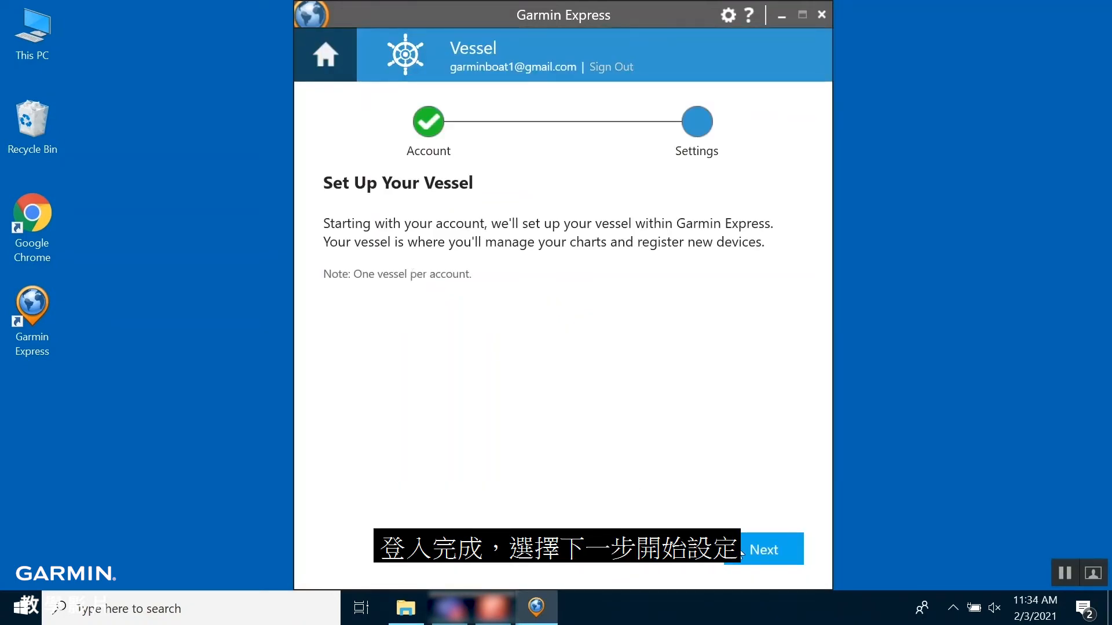
- Continue to vessel settings and name the vessel 'Garmin 1'
click(764, 550)
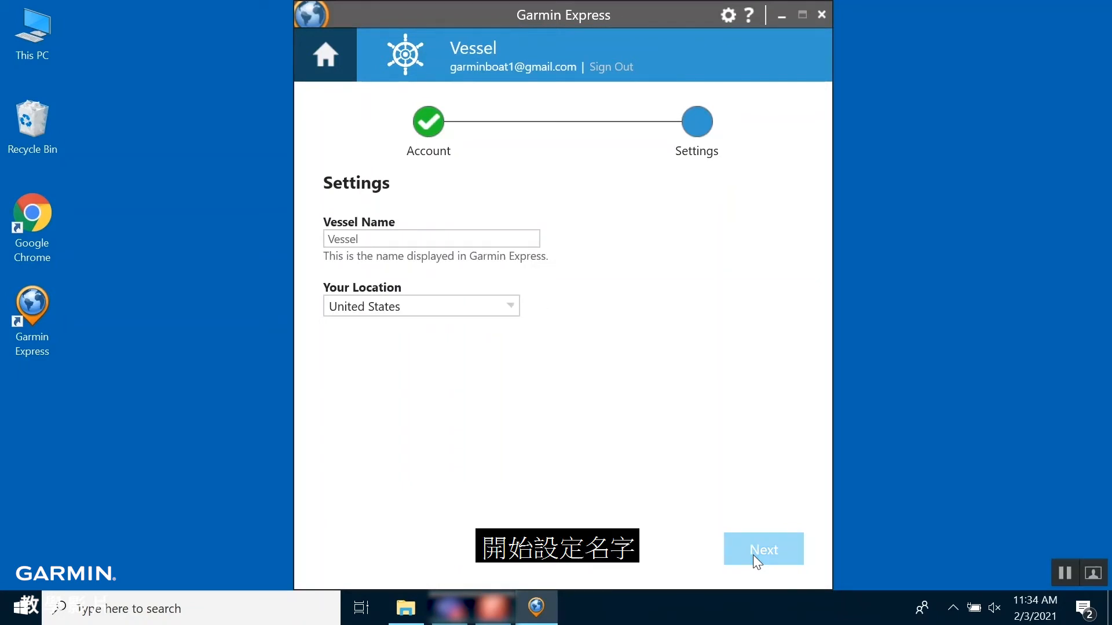
click(430, 238)
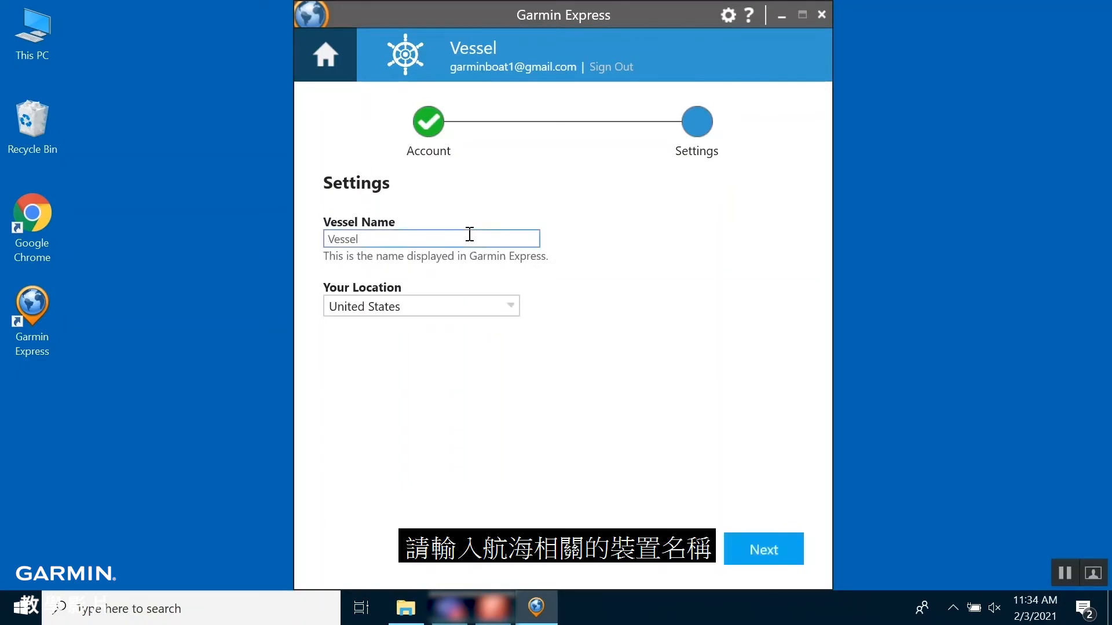
text(Garmi)
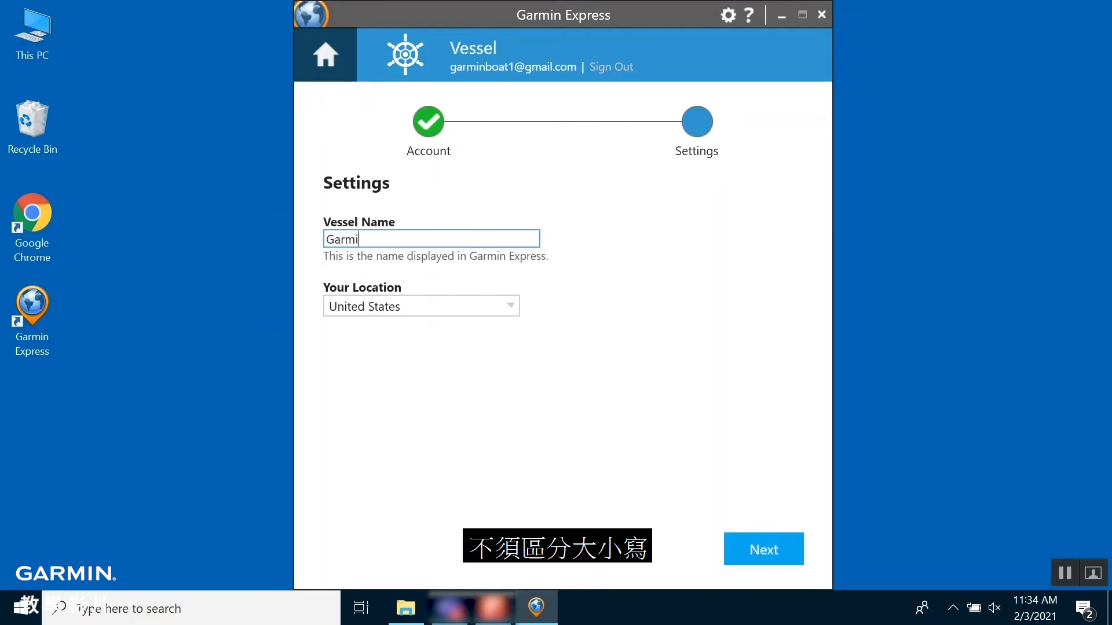
text(n 1)
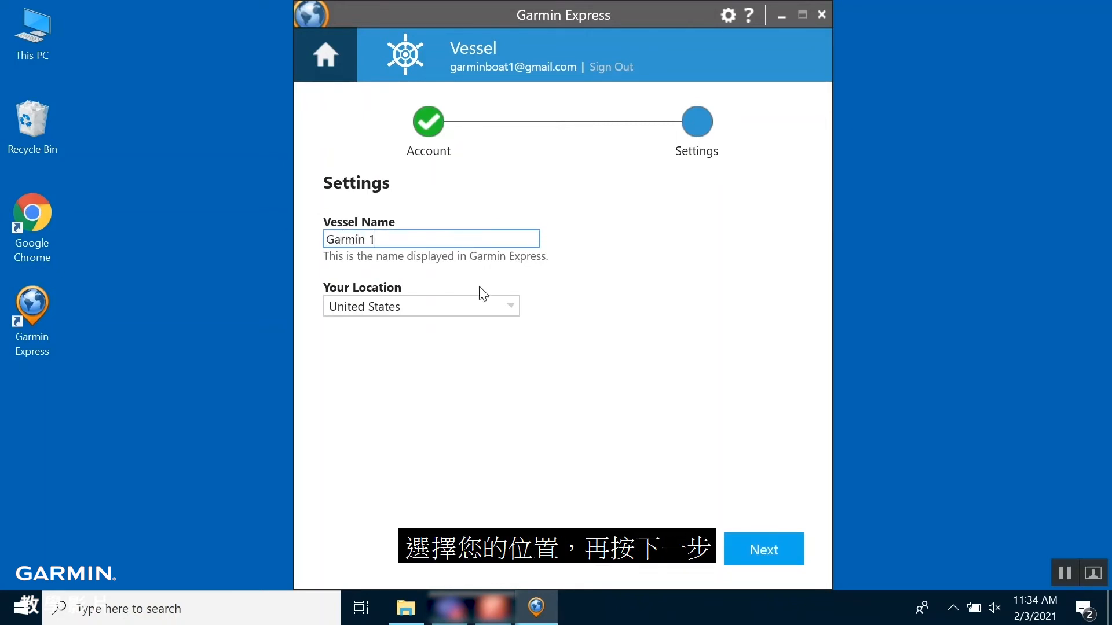
- Set the vessel location to United States and finish setup
click(508, 306)
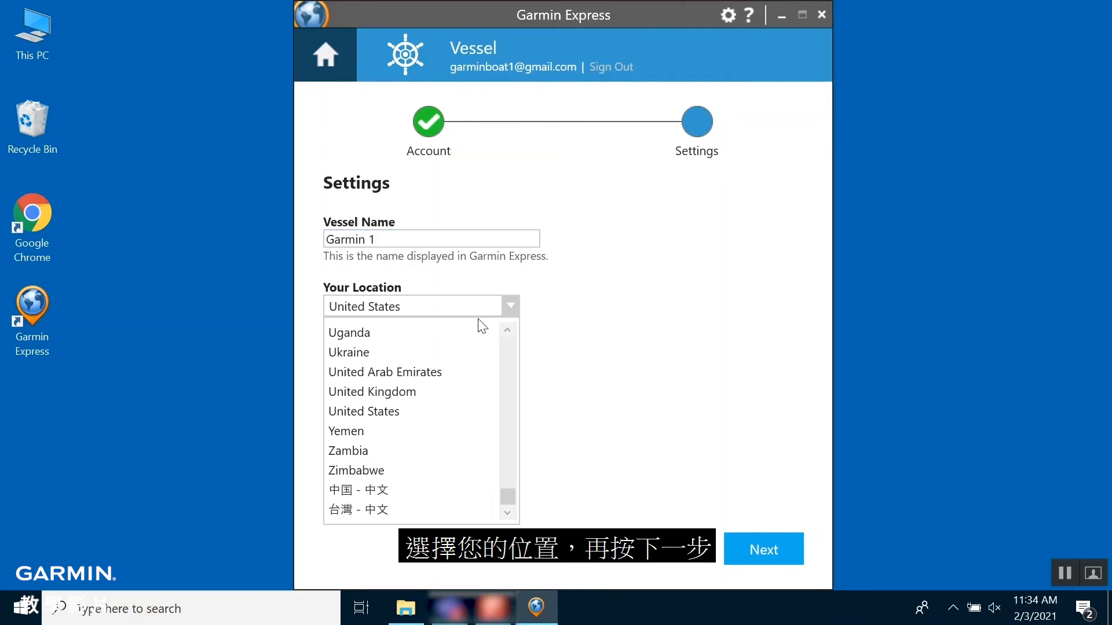
click(364, 411)
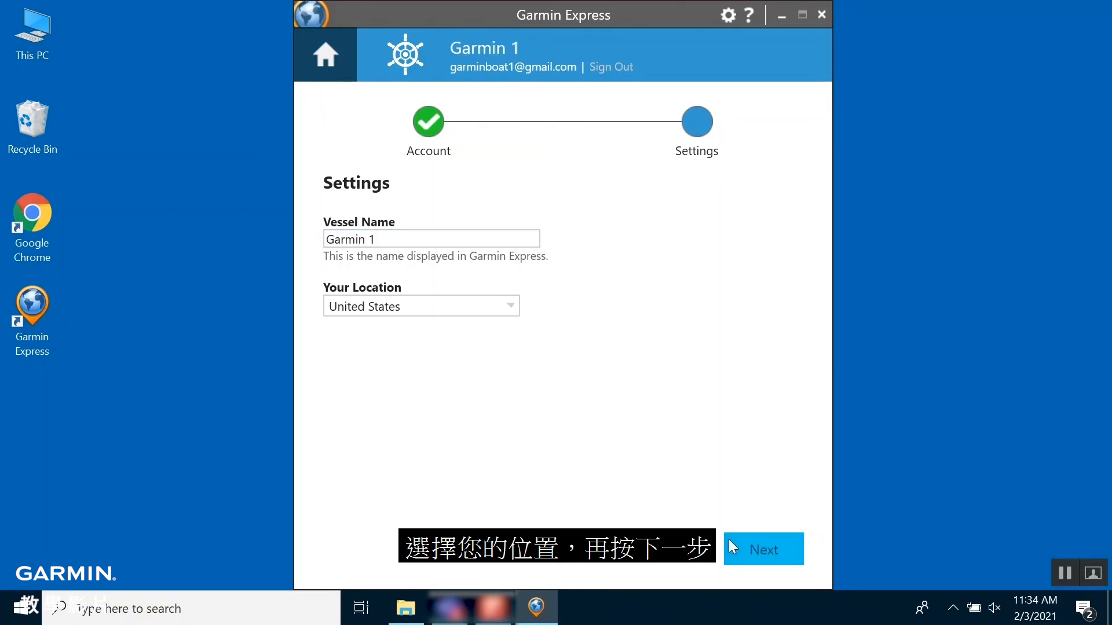
click(764, 549)
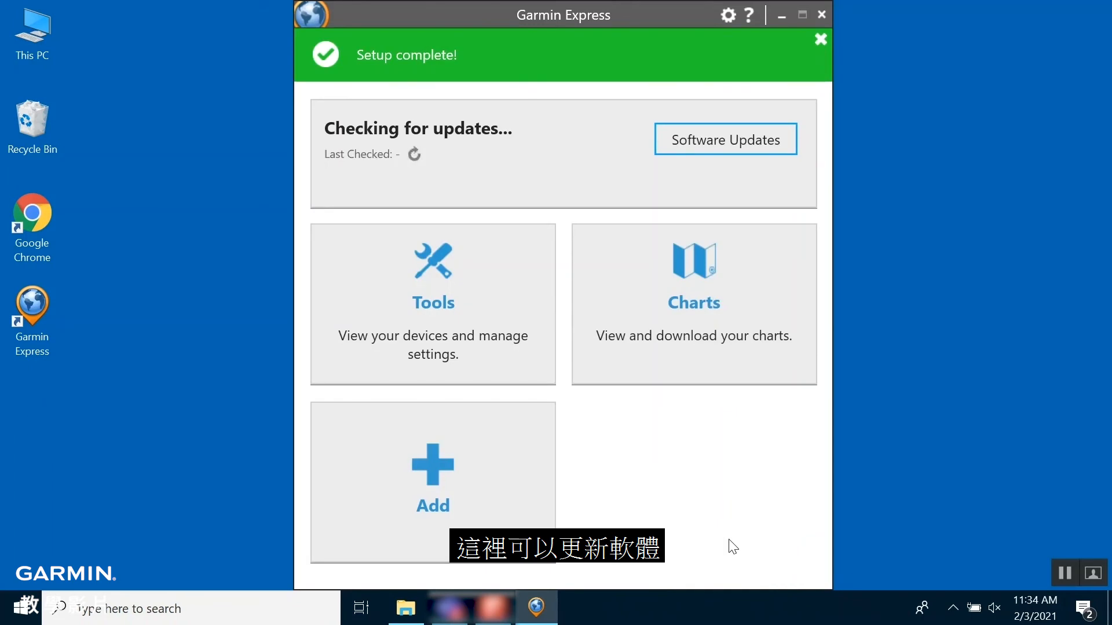